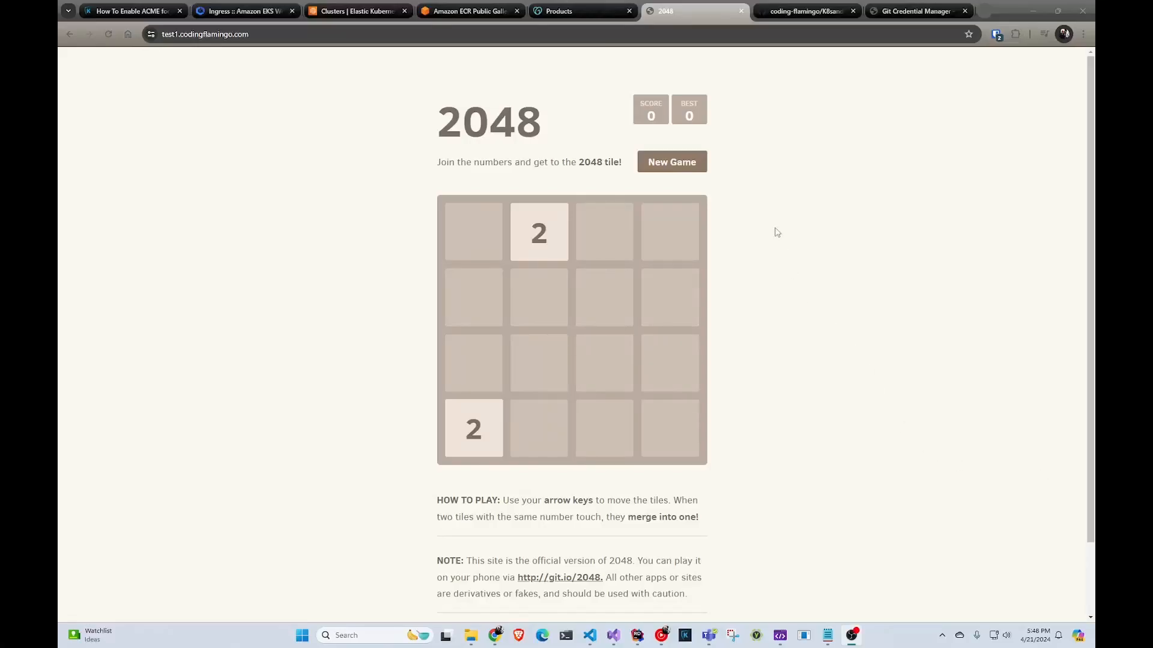
Cycle through the ECR gallery, EKS clusters and running 2048 game tabs, then return to VS Code.
click(468, 11)
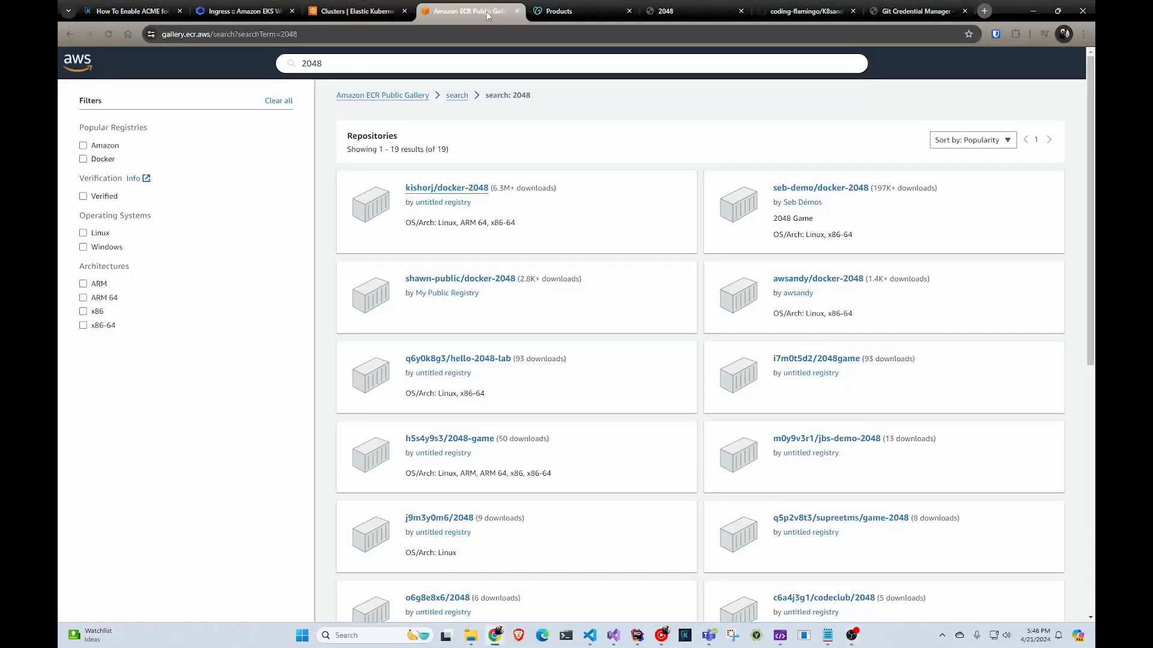
click(357, 11)
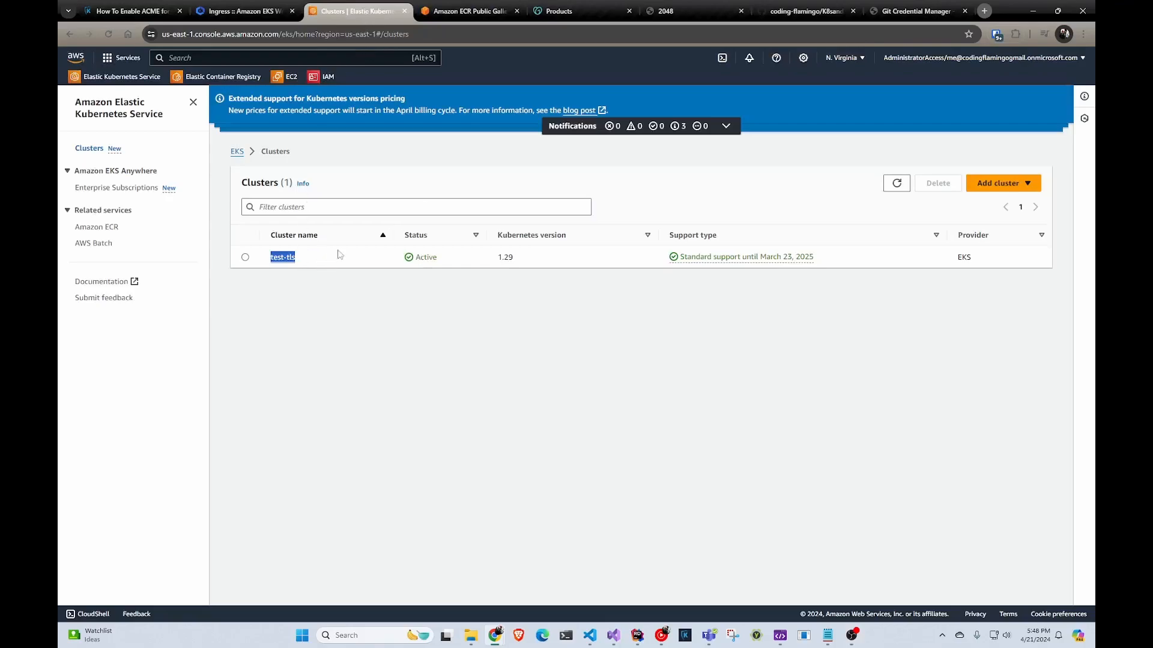
click(695, 10)
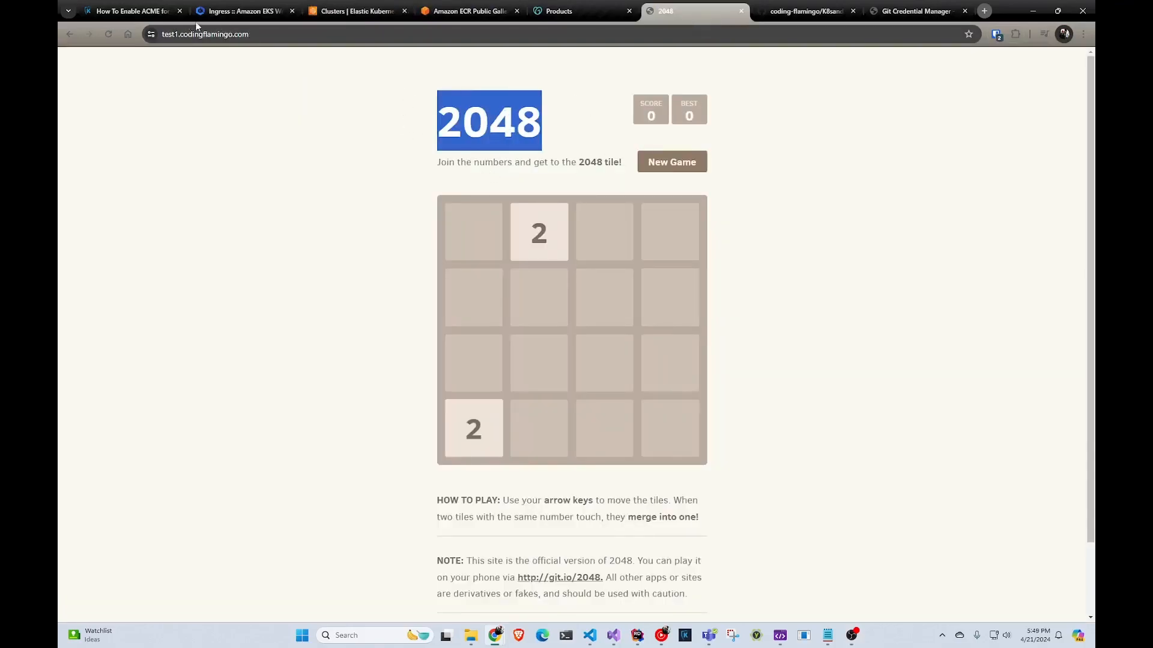
click(150, 33)
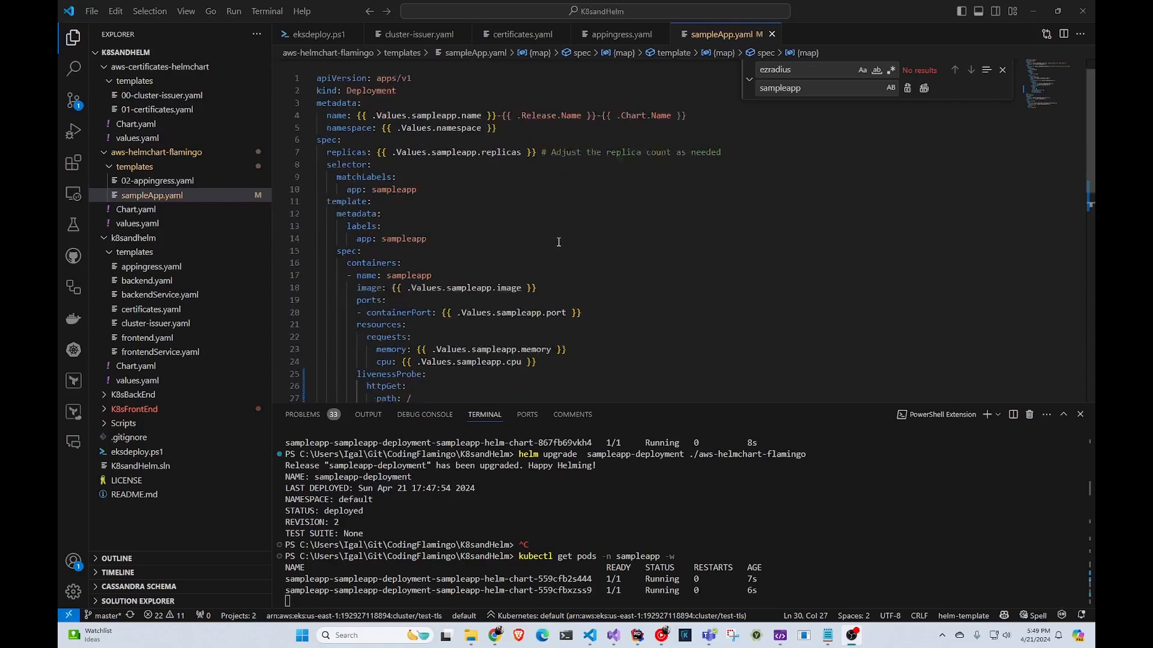
scroll(down, 3)
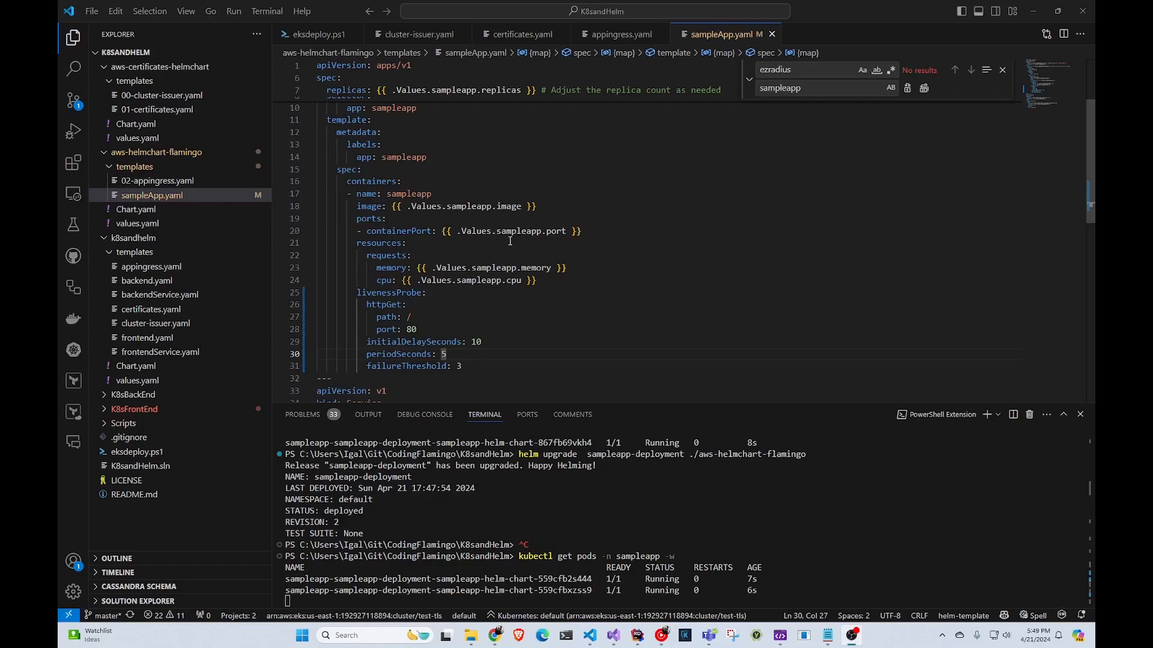
mouse_move(380, 295)
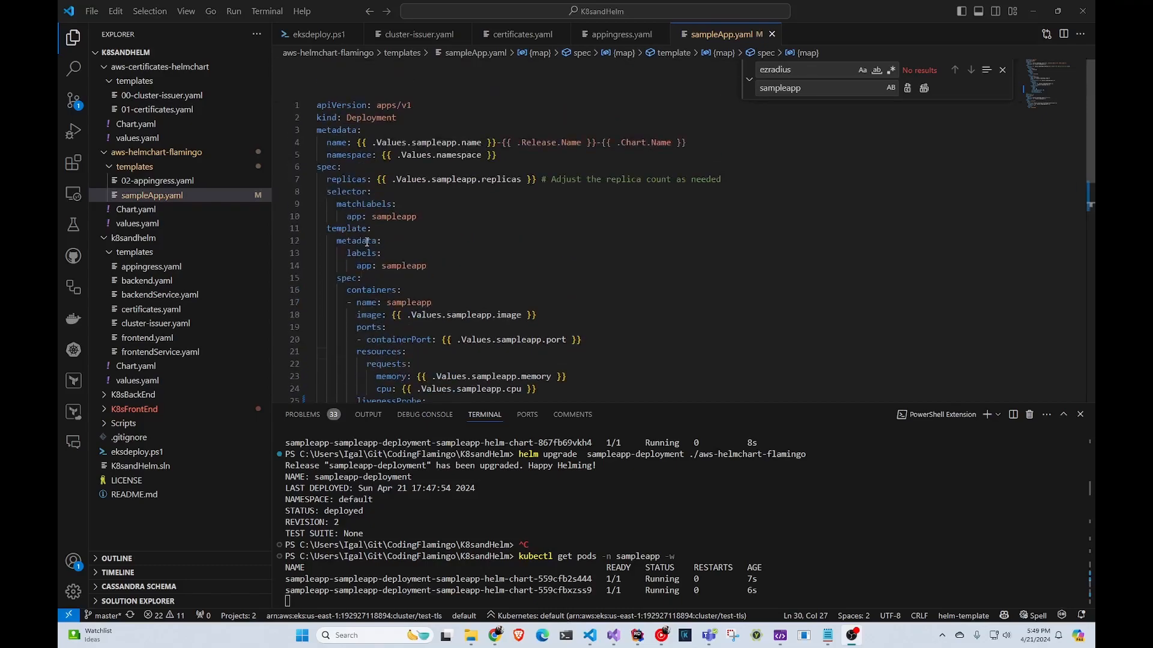
Check the livenessProbe port 80, then enter 'helm upgrade sampleapp-deployment ./aws-helmchart-flamingo' in the terminal.
scroll(down, 3)
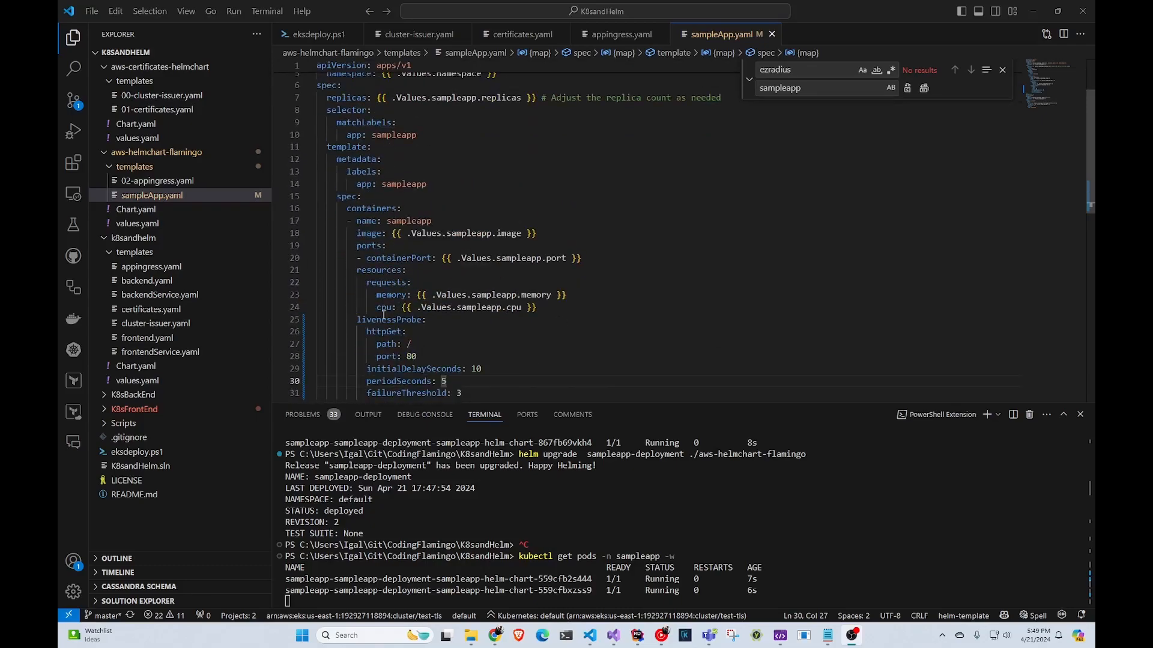
mouse_move(381, 308)
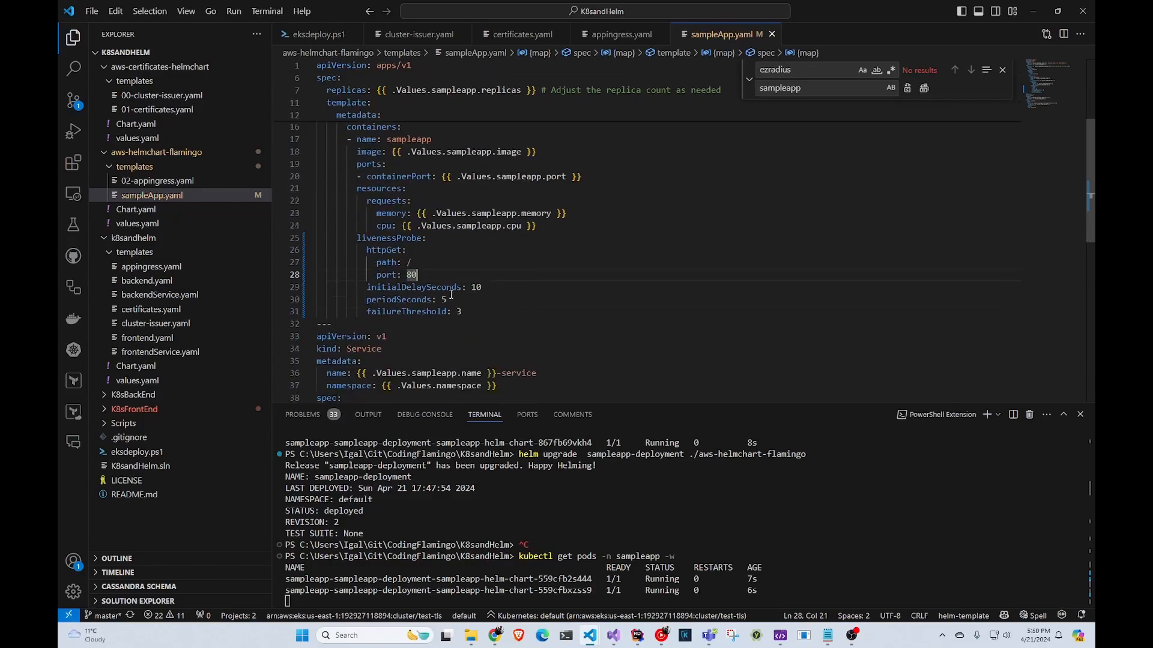
double_click(414, 287)
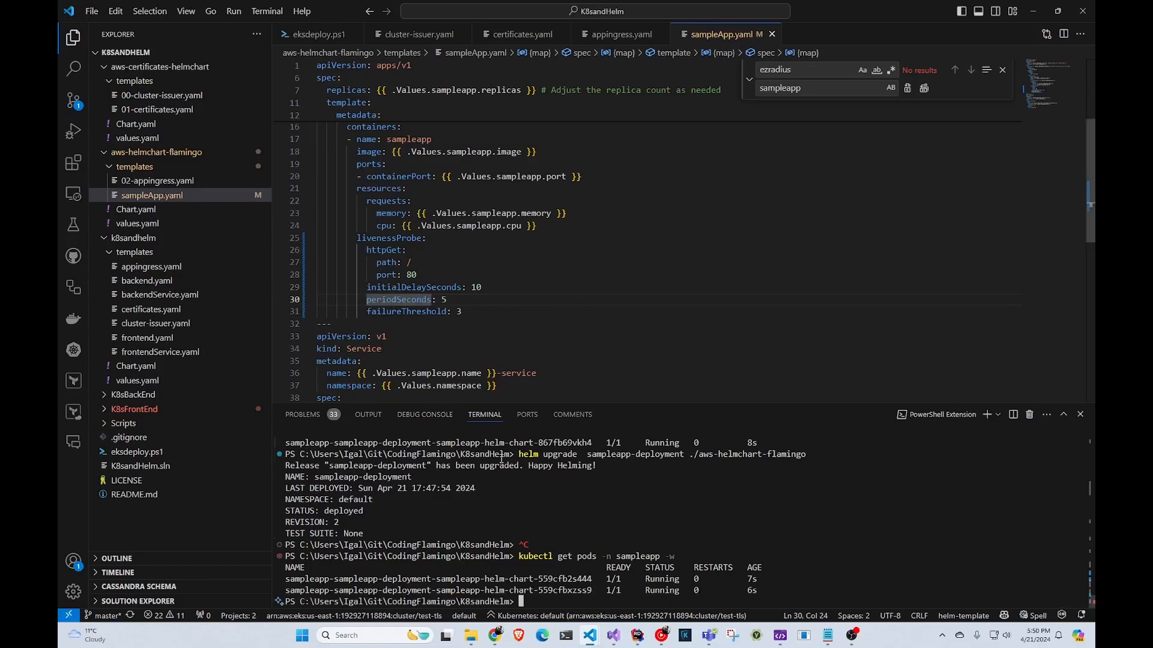
text(helm upgrade  sampleapp-deployment ./aws-helmchart-flamingo)
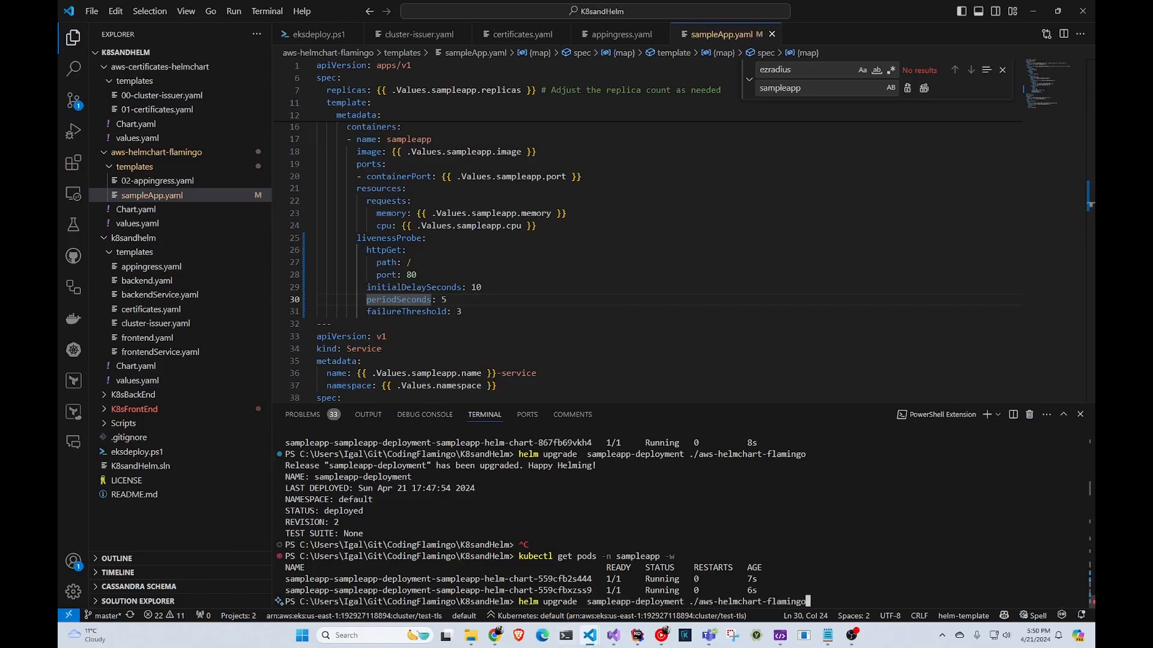